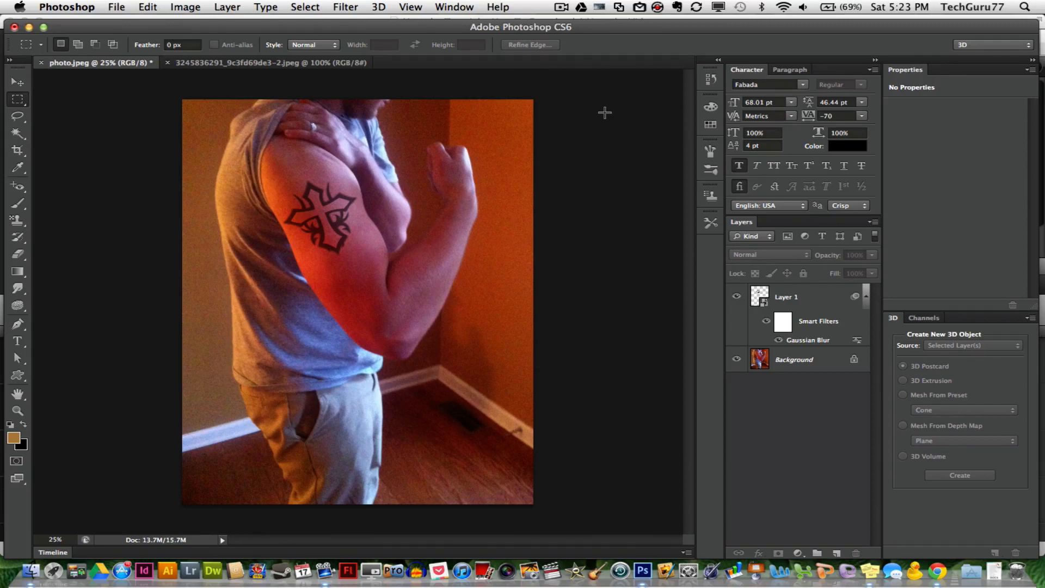
{"action": "mouse_move", "coordinate": [586, 83]}
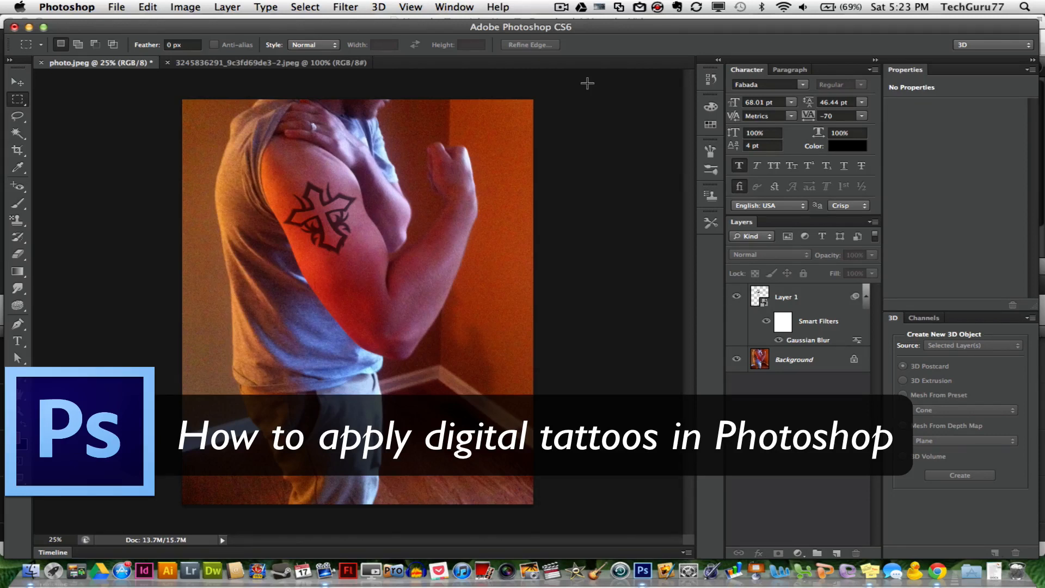
{"action": "mouse_move", "coordinate": [648, 282]}
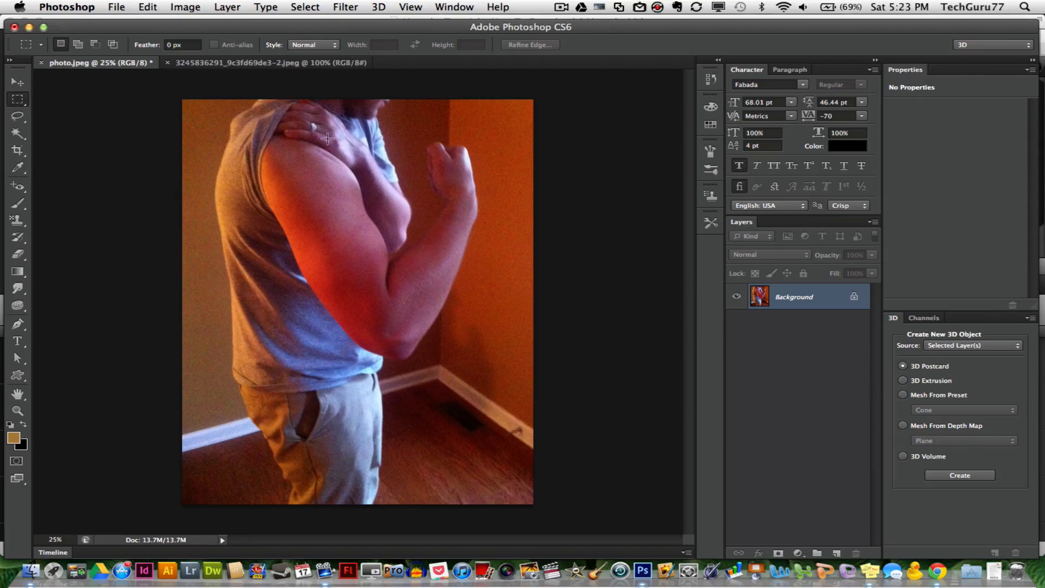
Step: Switch to the tribal cross JPEG document tab
{"action": "left_click", "coordinate": [276, 63]}
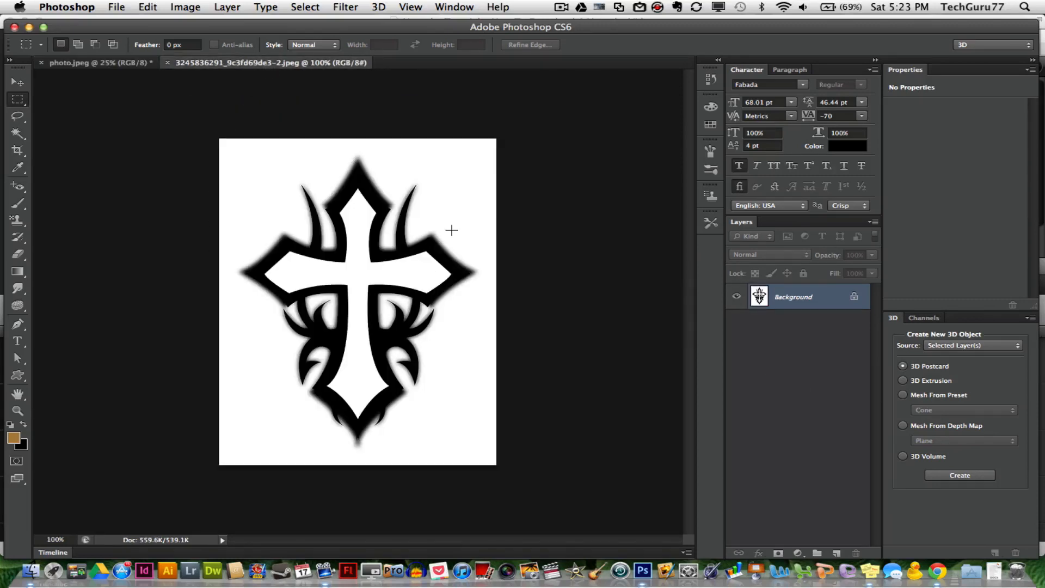
{"action": "mouse_move", "coordinate": [164, 124]}
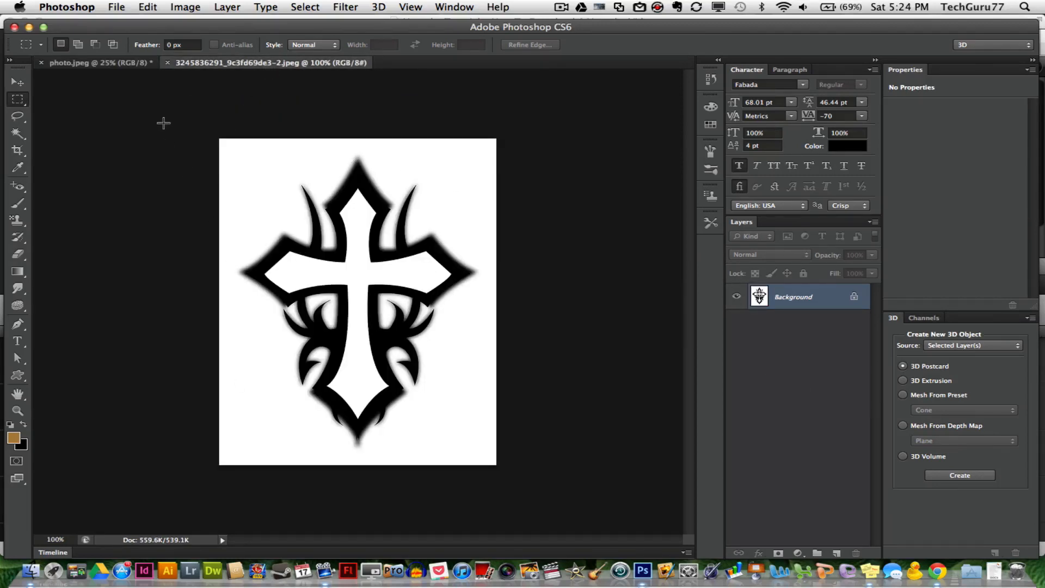
{"action": "mouse_move", "coordinate": [157, 230]}
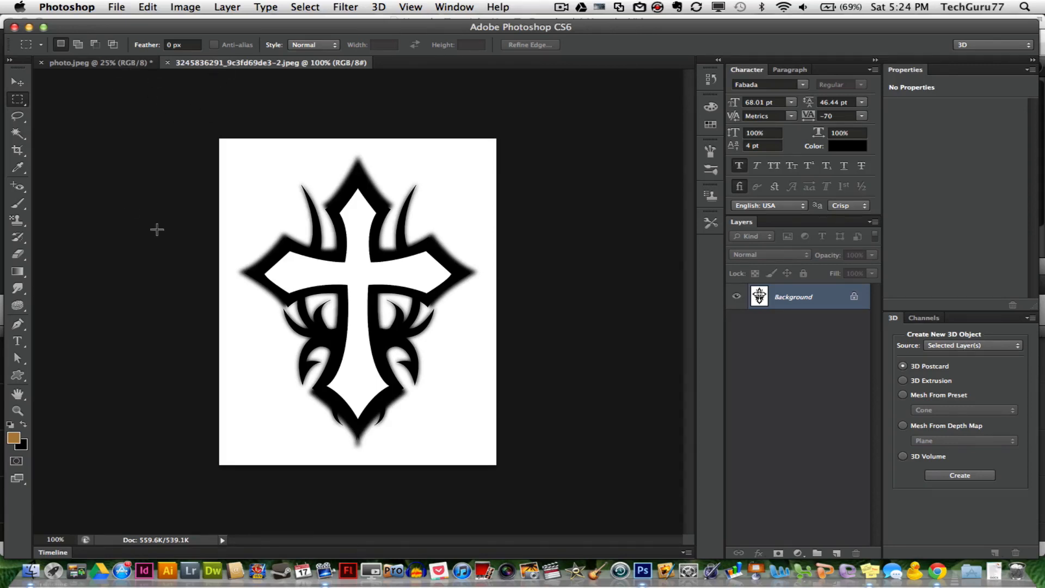
{"action": "mouse_move", "coordinate": [227, 359]}
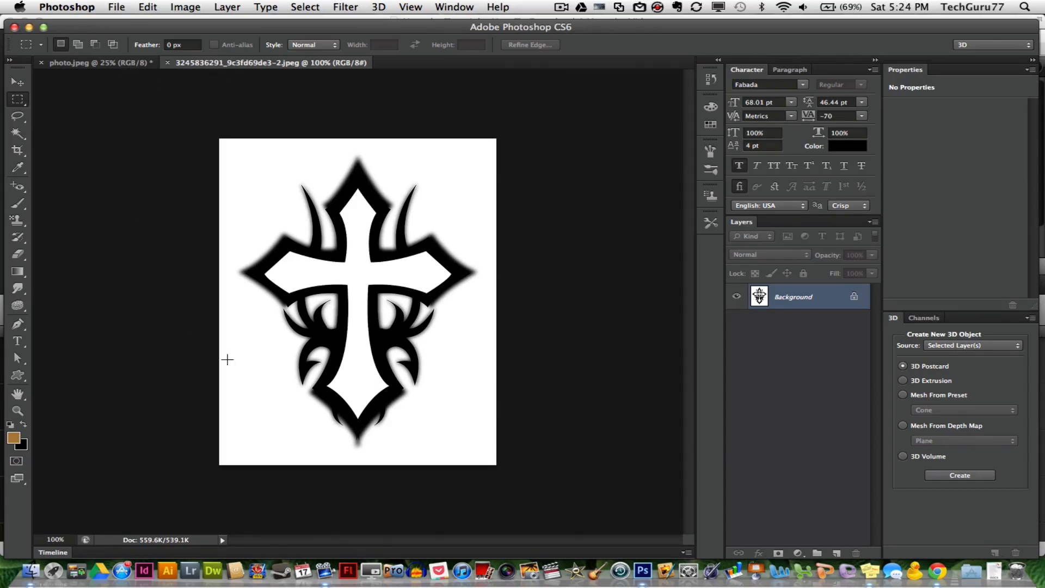
{"action": "mouse_move", "coordinate": [172, 179]}
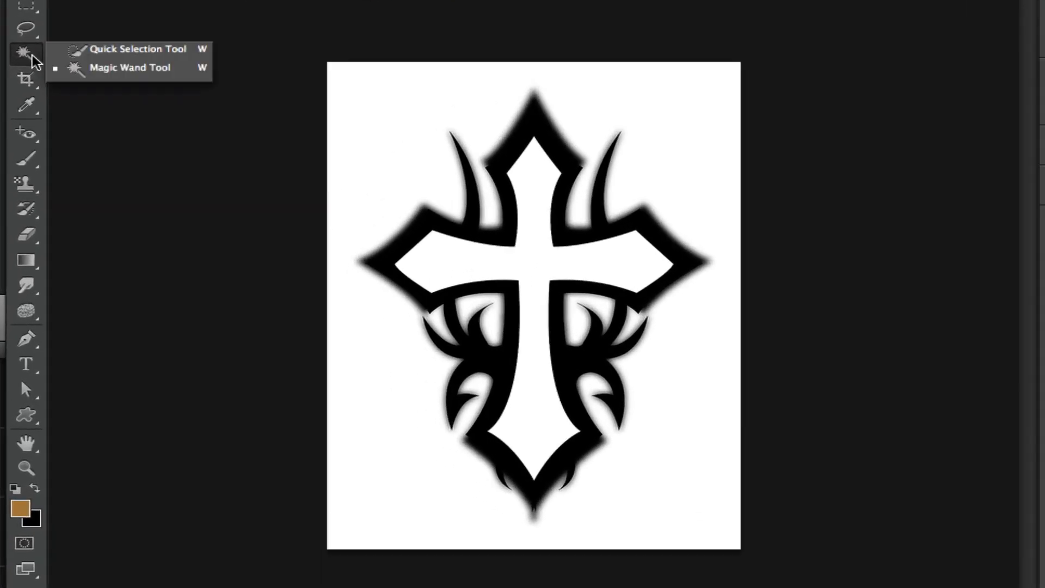
Step: Unlock Background as Layer 0 and Magic Wand-delete the white background and cross interior
{"action": "left_click", "coordinate": [129, 67]}
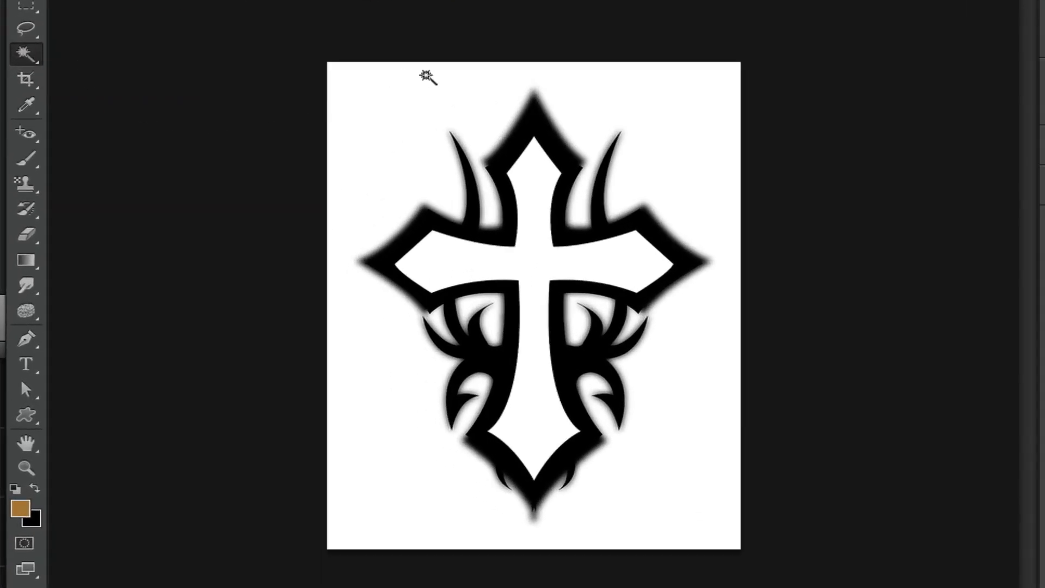
{"action": "mouse_move", "coordinate": [360, 130]}
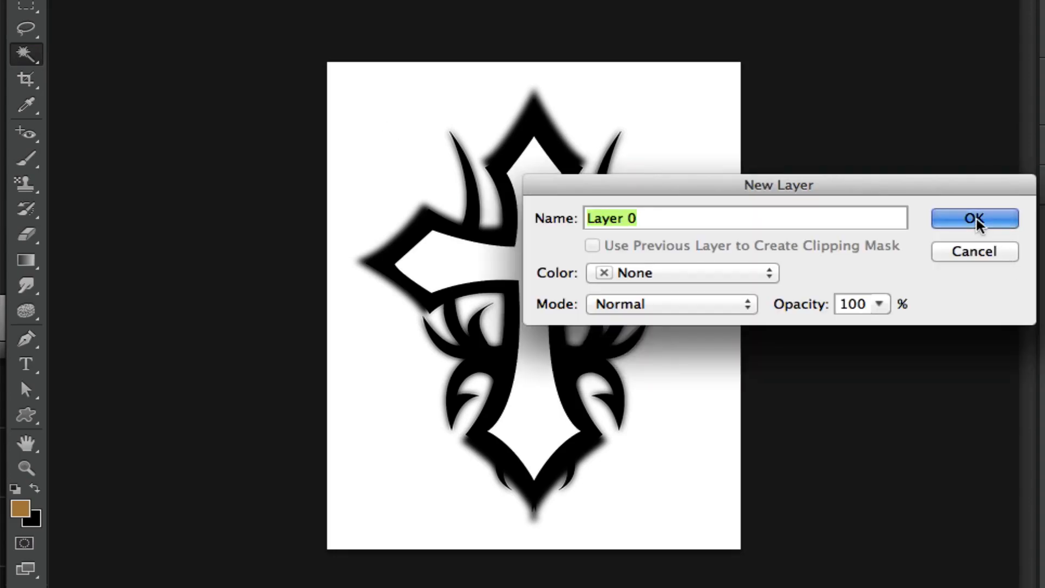
{"action": "left_click", "coordinate": [974, 218]}
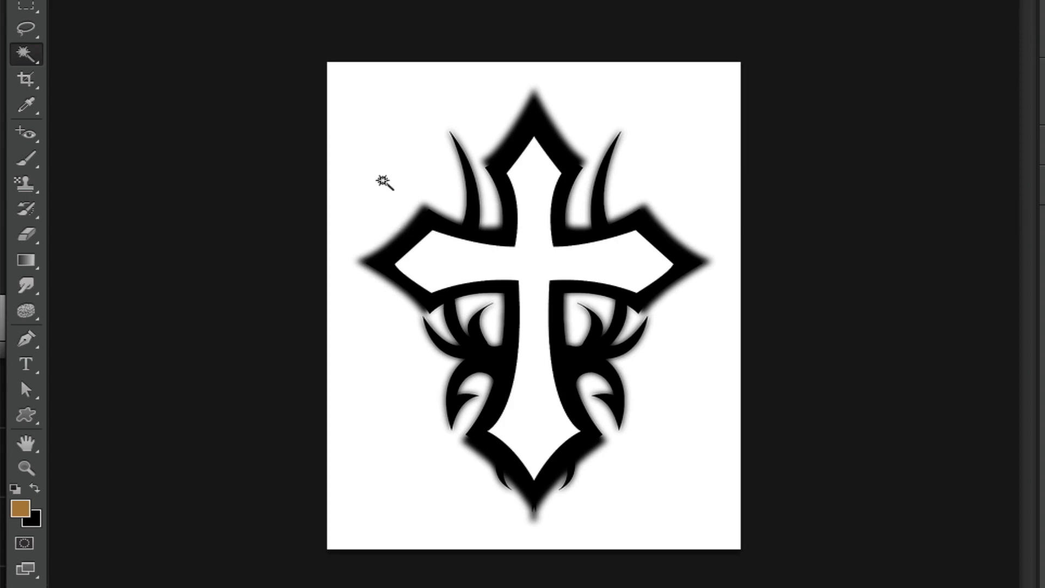
{"action": "left_click", "coordinate": [384, 188]}
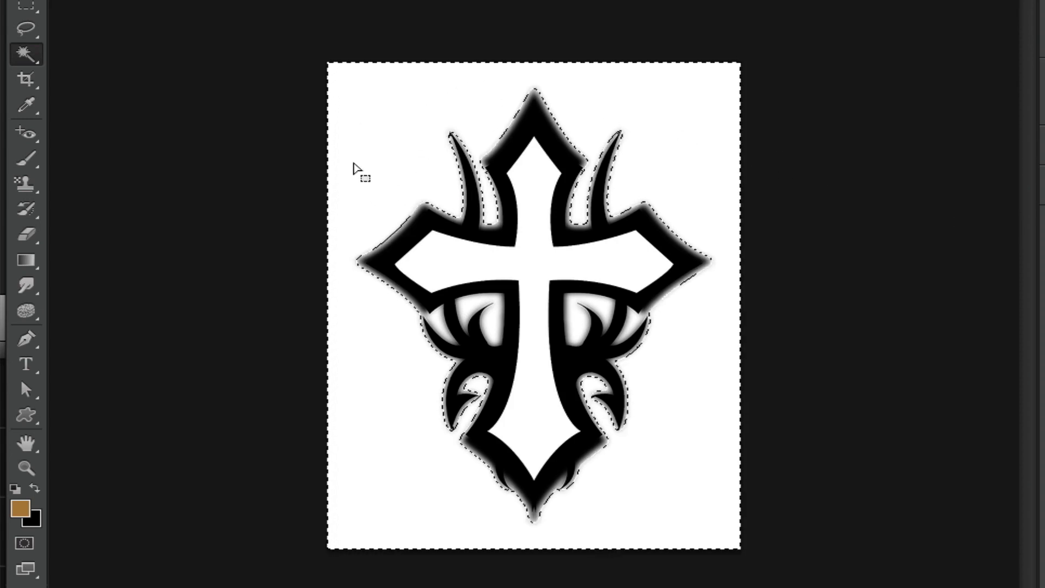
{"action": "key", "text": "Delete"}
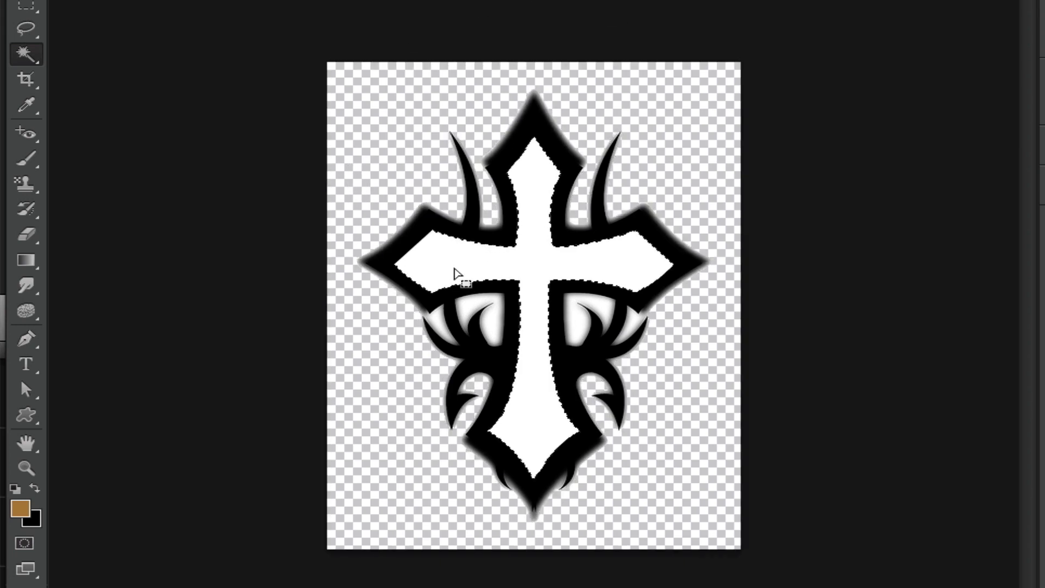
{"action": "left_click", "coordinate": [490, 321]}
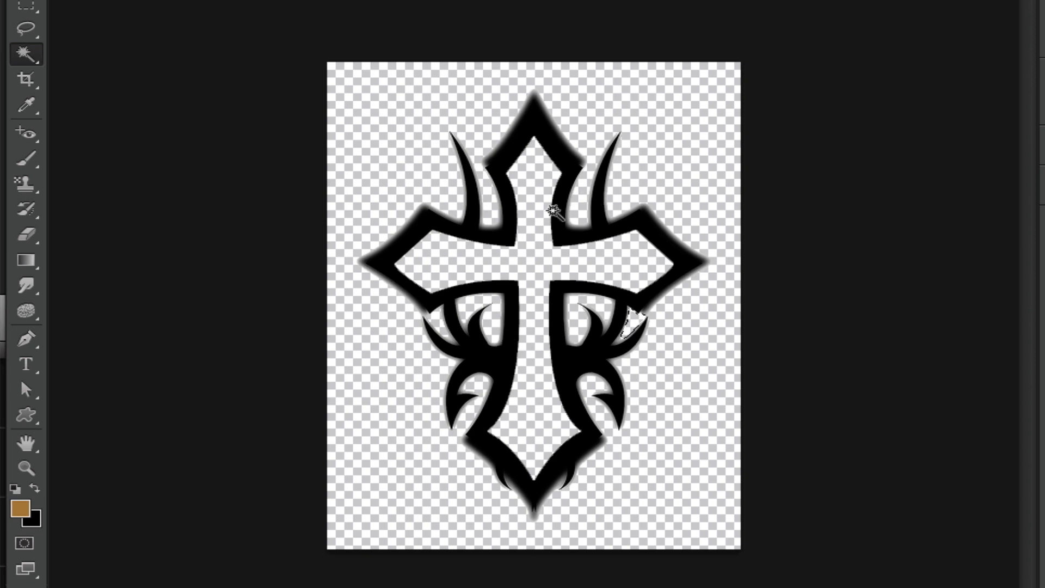
{"action": "mouse_move", "coordinate": [390, 291]}
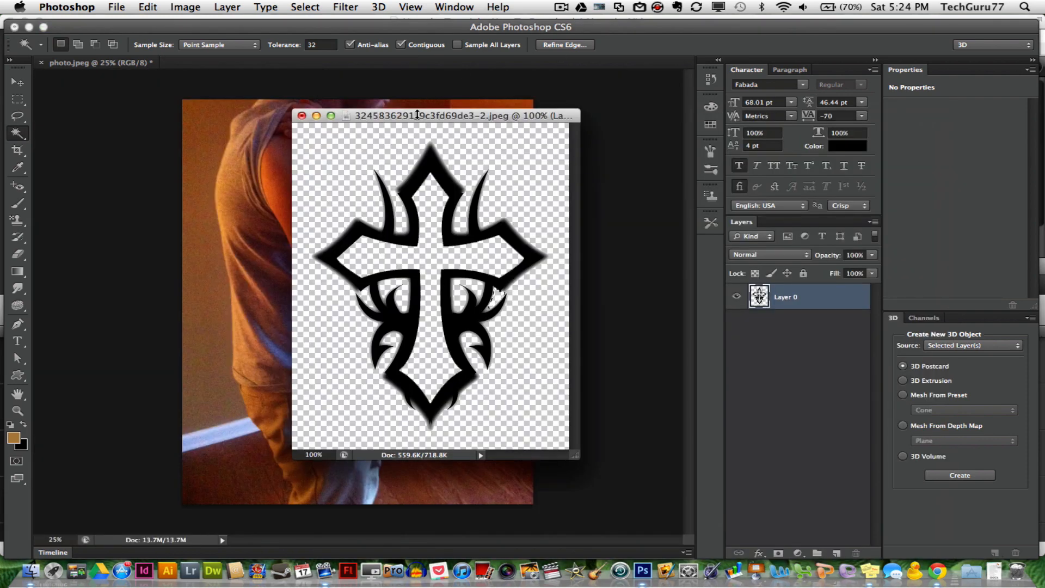
Step: Move the cross onto the arm photo above the elbow with transform controls shown
{"action": "left_click_drag", "start_coordinate": [417, 115], "coordinate": [609, 106]}
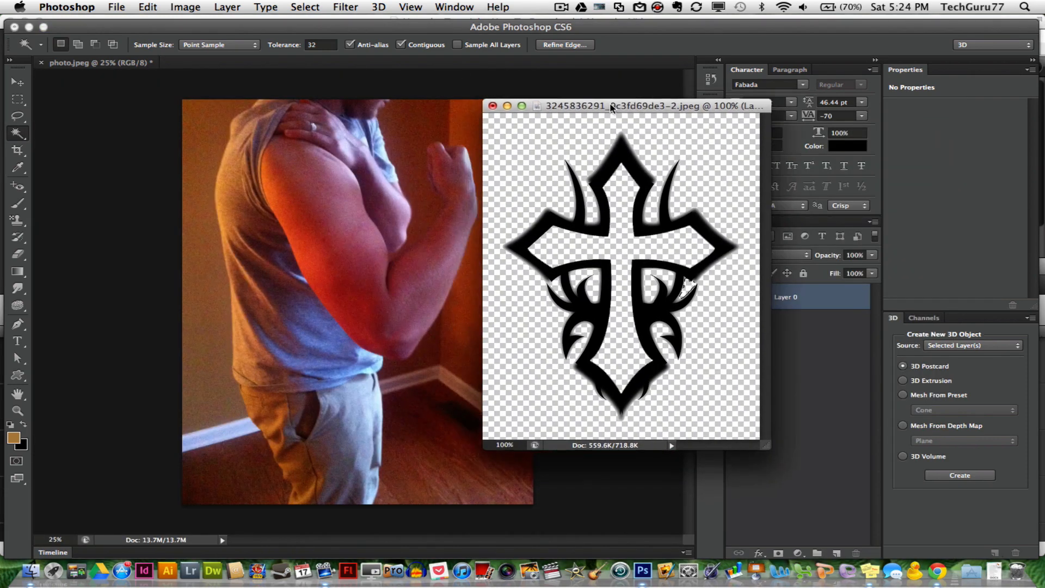
{"action": "left_click_drag", "start_coordinate": [608, 107], "coordinate": [660, 93]}
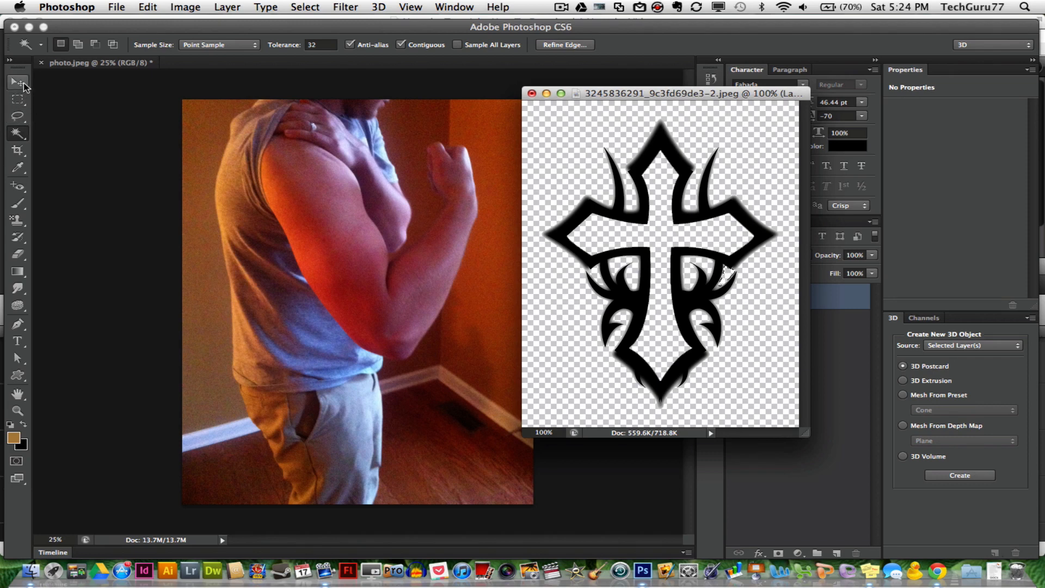
{"action": "left_click", "coordinate": [13, 82]}
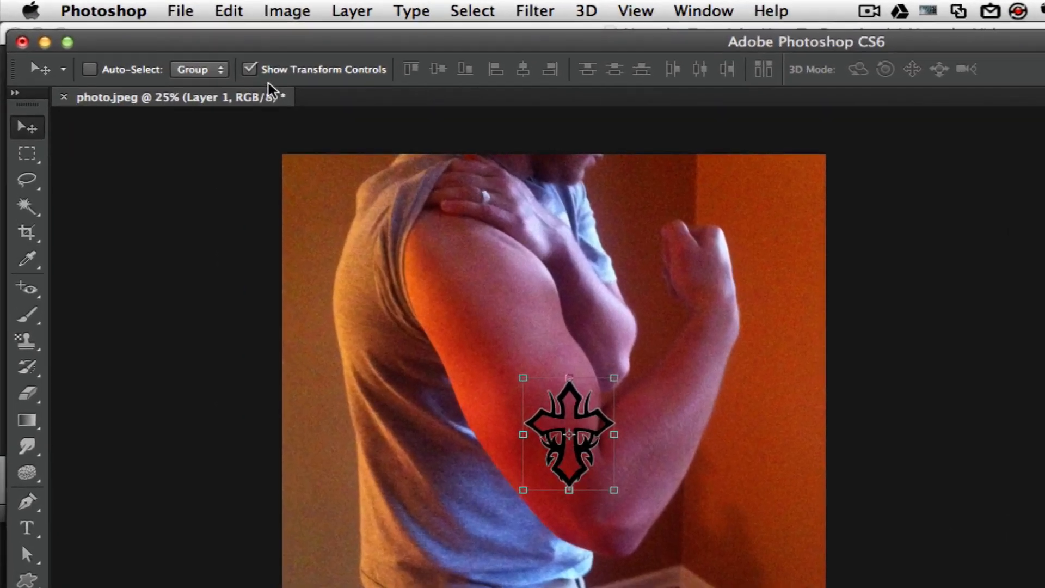
{"action": "mouse_move", "coordinate": [383, 90]}
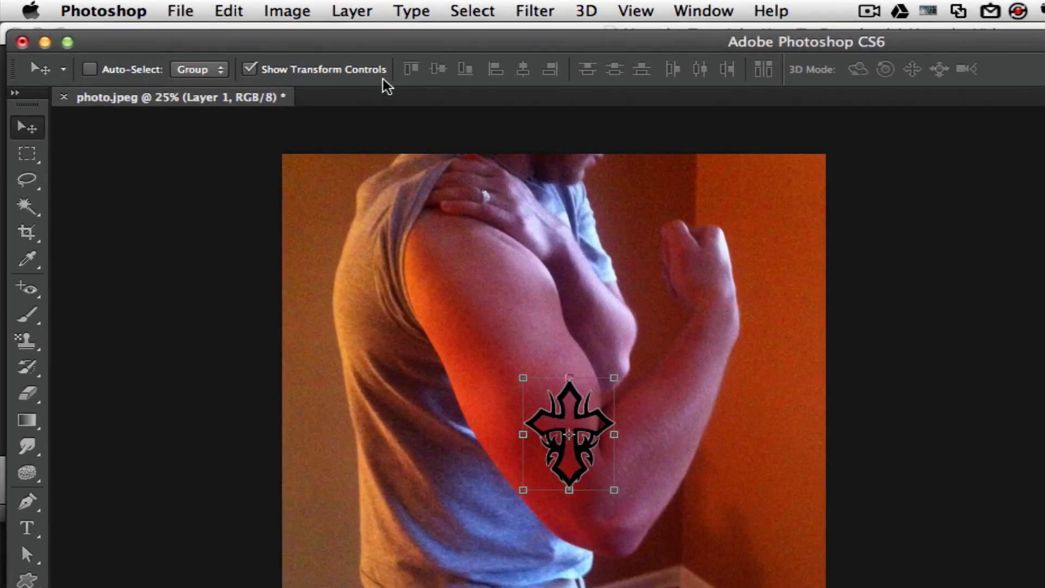
{"action": "left_click", "coordinate": [250, 69]}
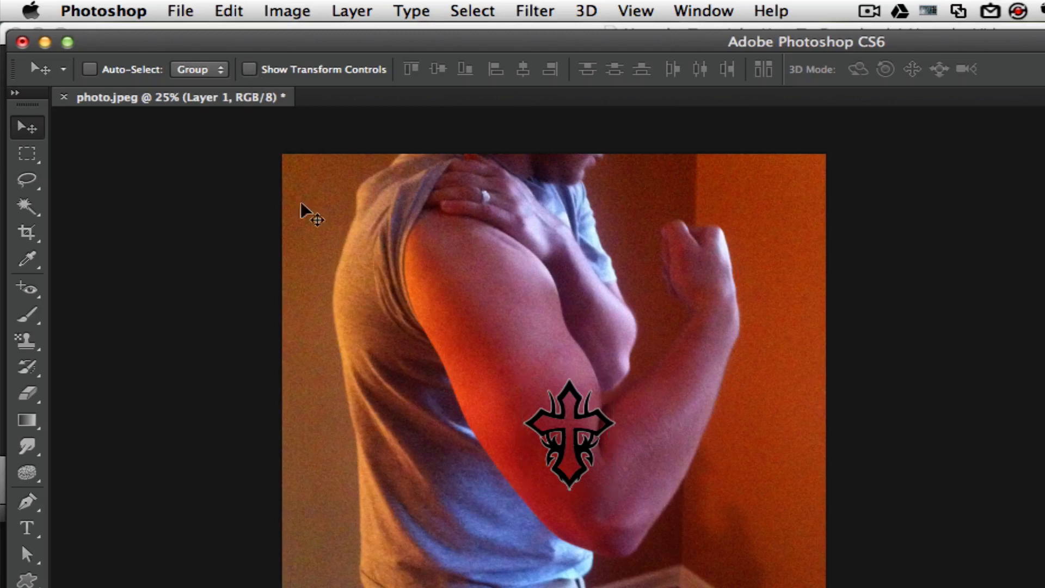
{"action": "mouse_move", "coordinate": [568, 457]}
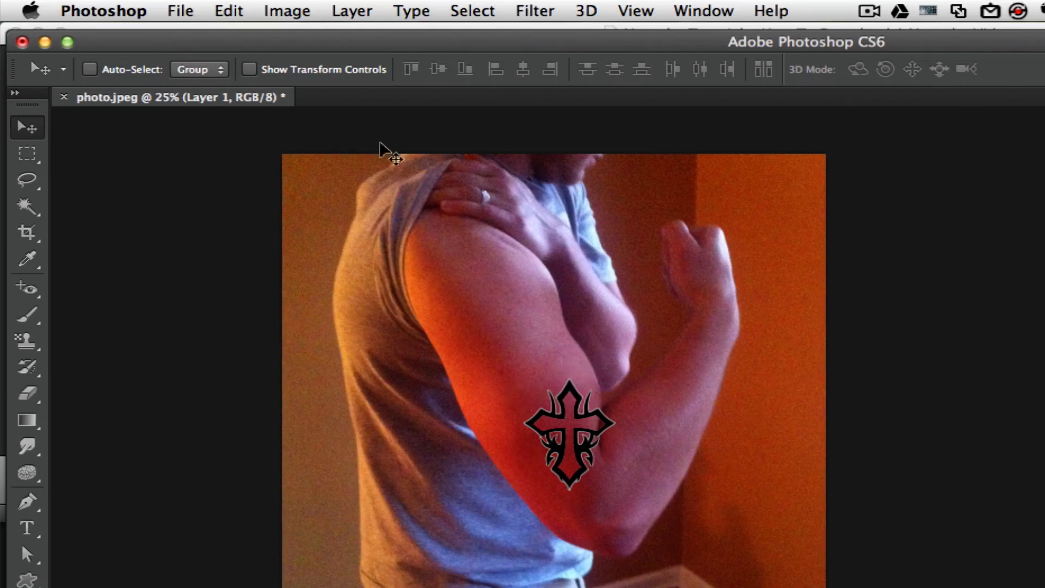
{"action": "left_click", "coordinate": [250, 69]}
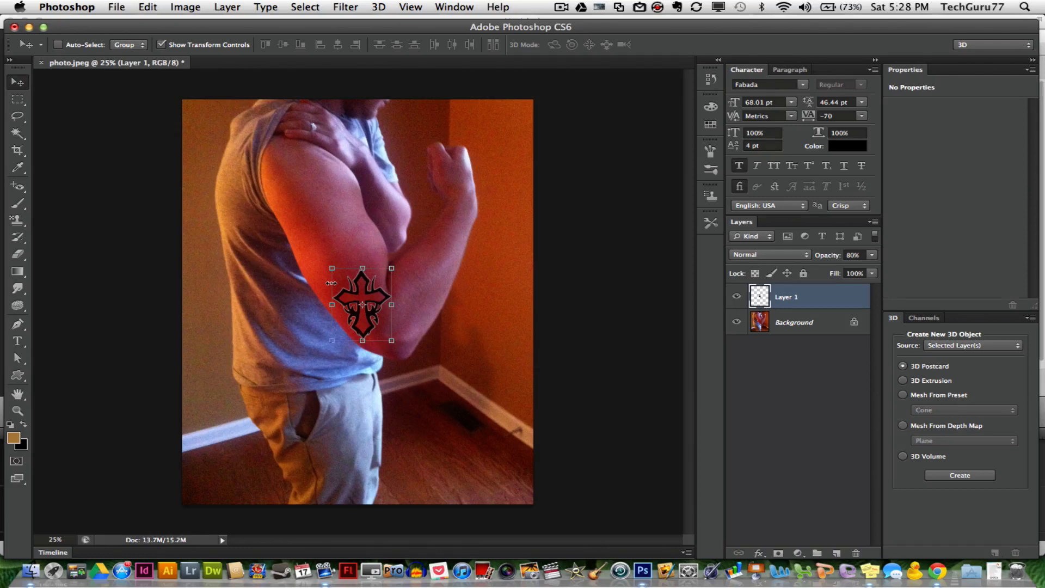
Step: Drag the cross onto the upper arm, rotate it about -21.5°, and commit
{"action": "left_click_drag", "start_coordinate": [362, 303], "coordinate": [355, 285]}
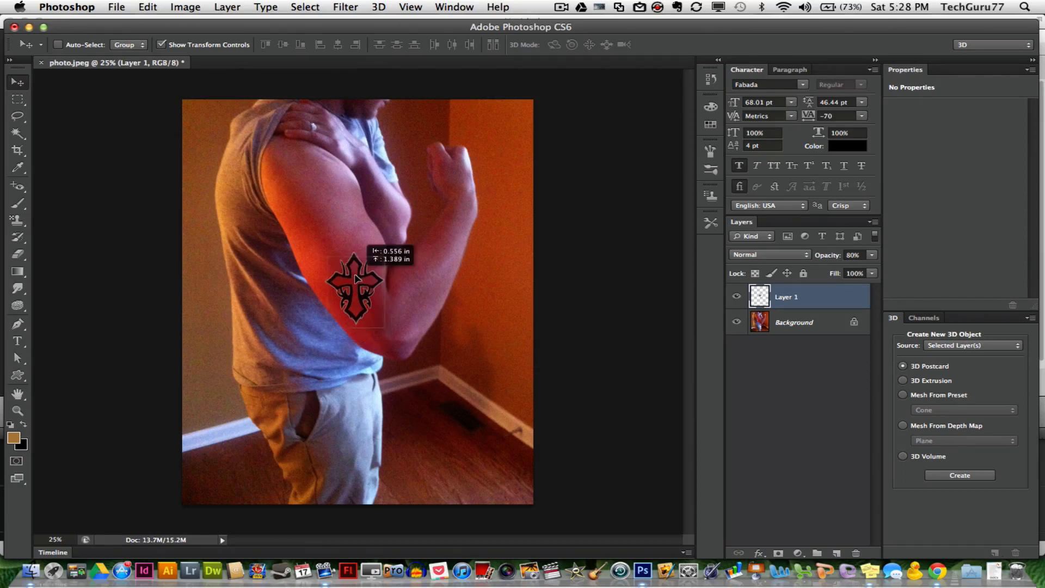
{"action": "left_click_drag", "start_coordinate": [354, 286], "coordinate": [341, 241]}
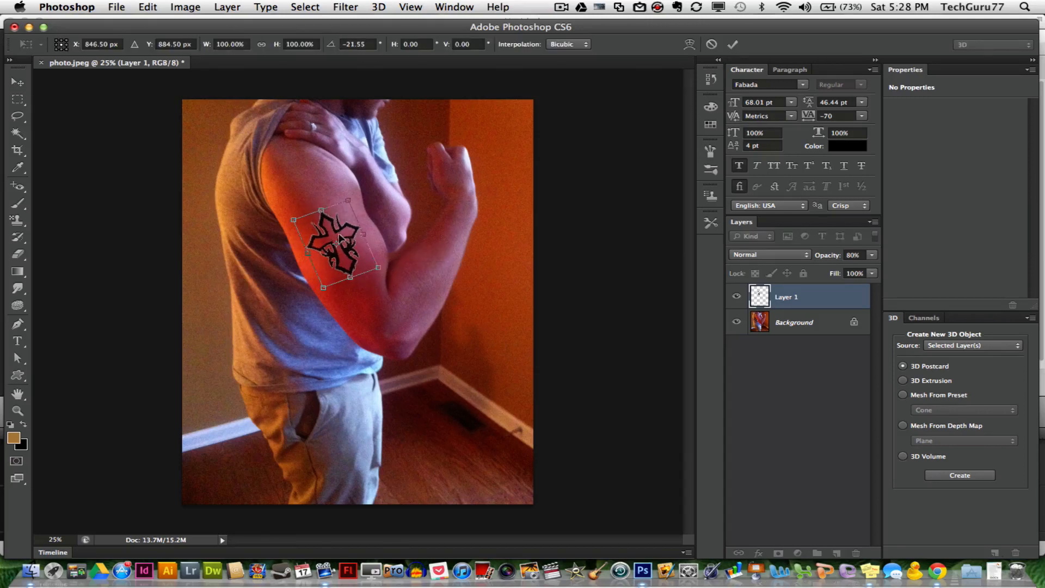
{"action": "left_click_drag", "start_coordinate": [337, 243], "coordinate": [320, 223]}
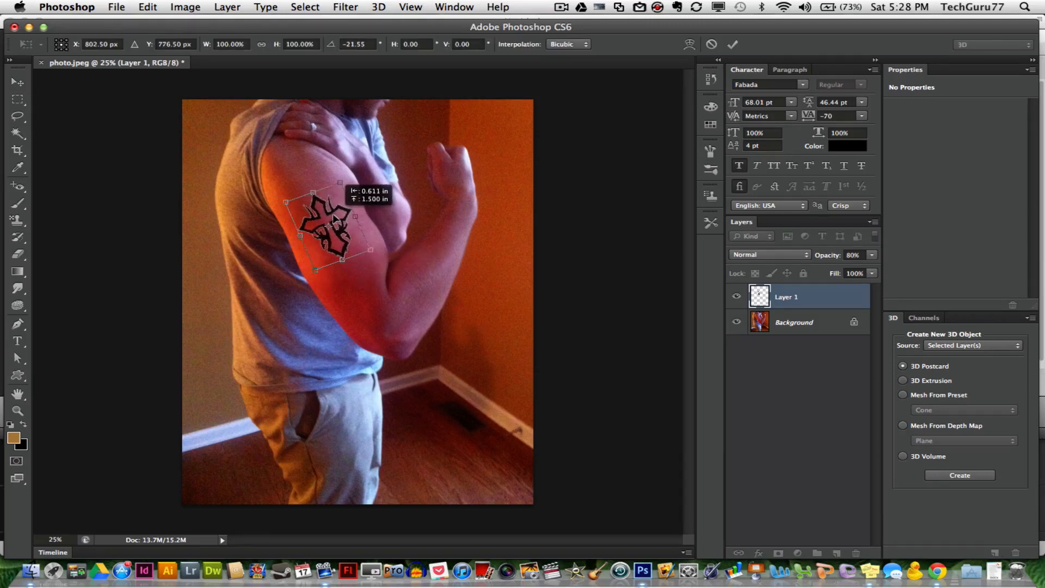
{"action": "left_click", "coordinate": [738, 45]}
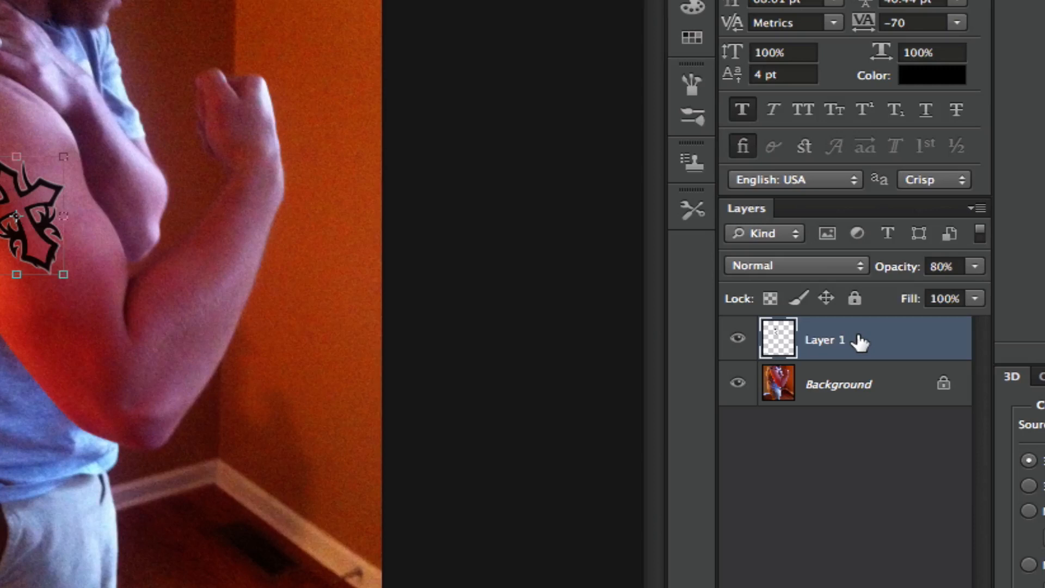
{"action": "mouse_move", "coordinate": [799, 292]}
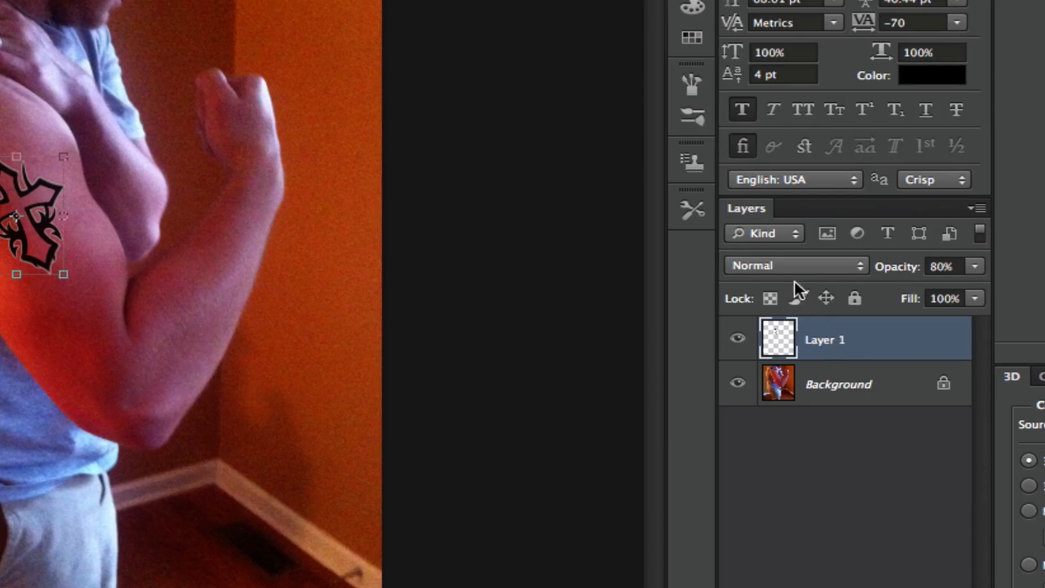
Step: Set the cross layer to Multiply blending at about 74% opacity
{"action": "left_click", "coordinate": [795, 265]}
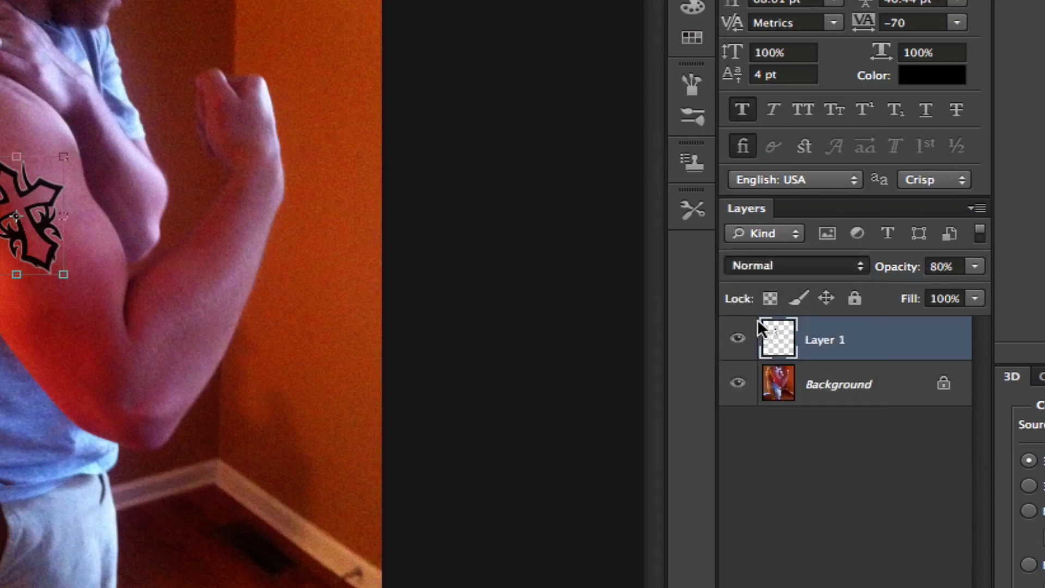
{"action": "left_click", "coordinate": [796, 266]}
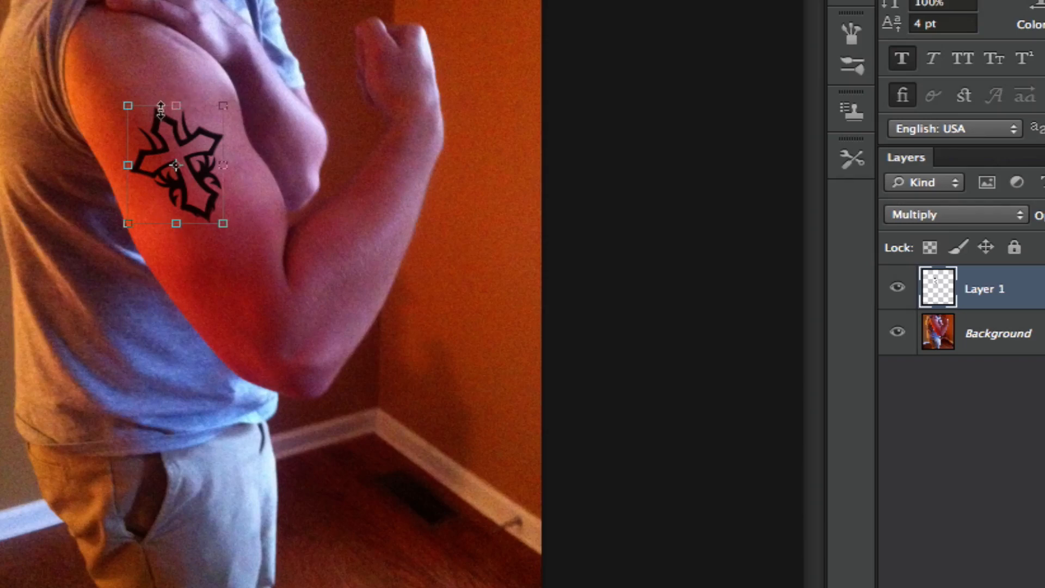
{"action": "mouse_move", "coordinate": [201, 161]}
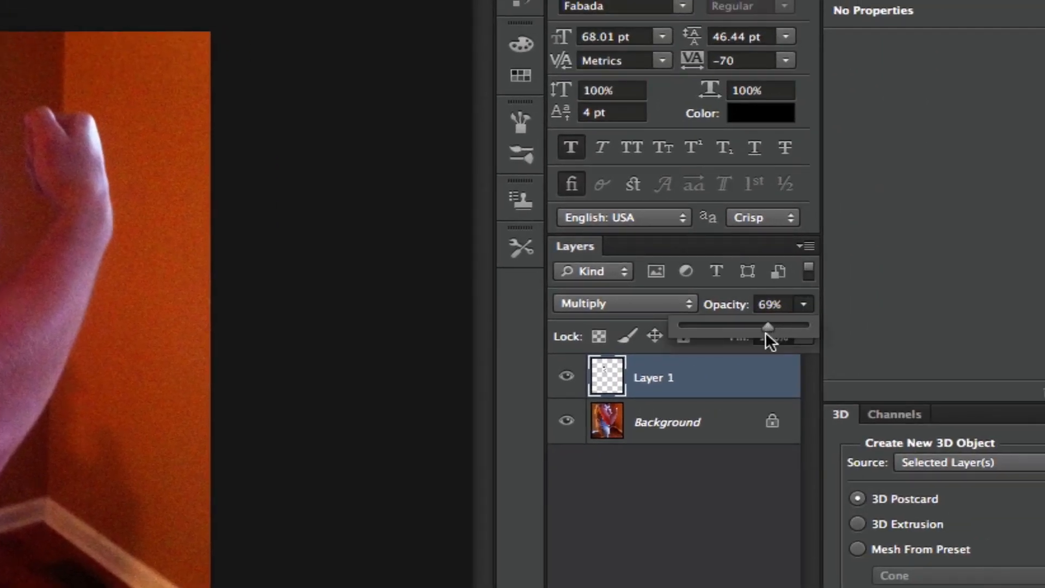
{"action": "left_click_drag", "start_coordinate": [766, 327], "coordinate": [775, 327]}
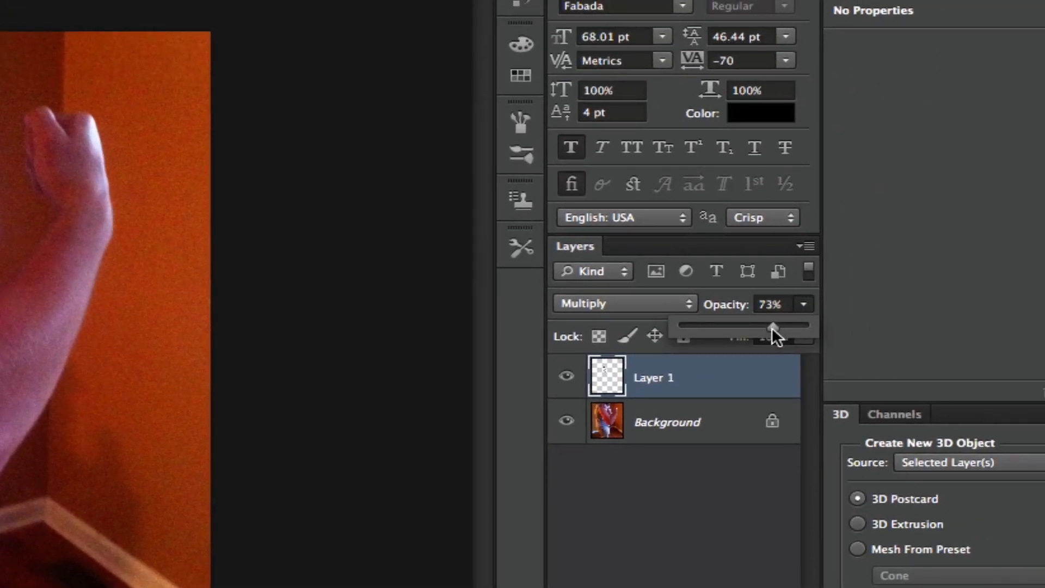
{"action": "left_click_drag", "start_coordinate": [773, 326], "coordinate": [776, 327]}
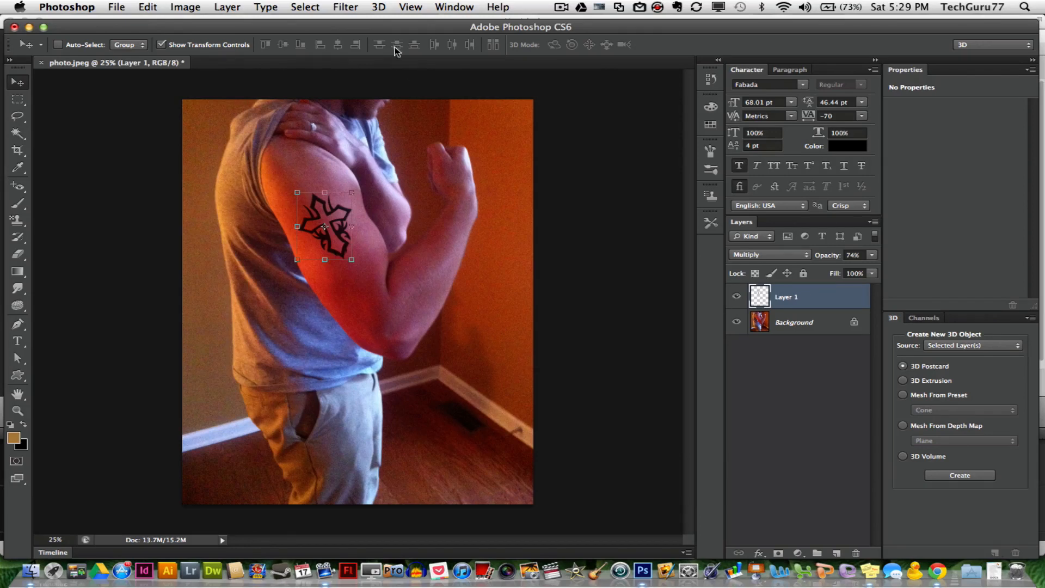
Step: Open the Filter menu to reach the Blur options
{"action": "left_click", "coordinate": [345, 6]}
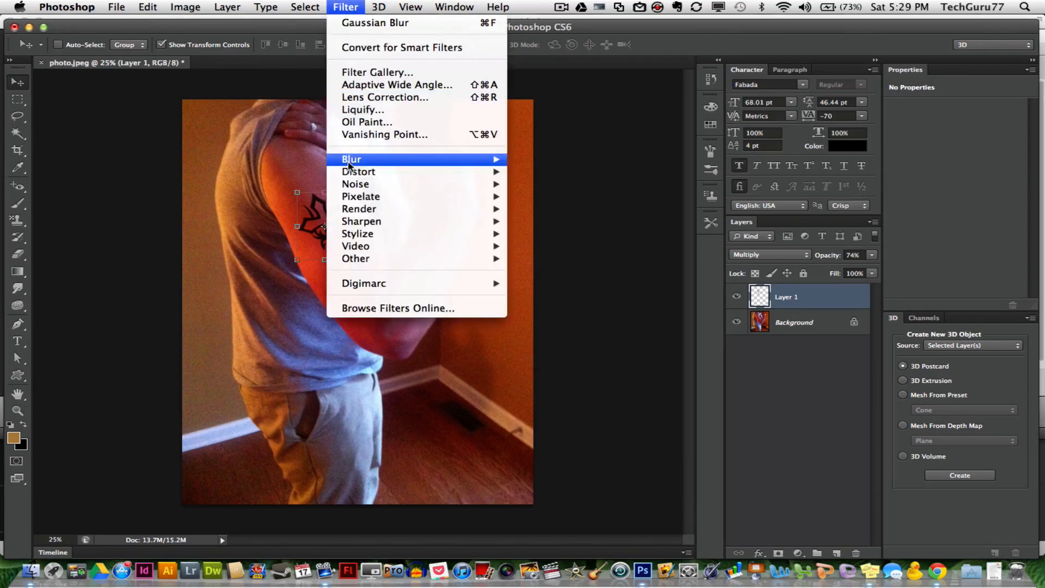
{"action": "mouse_move", "coordinate": [351, 158]}
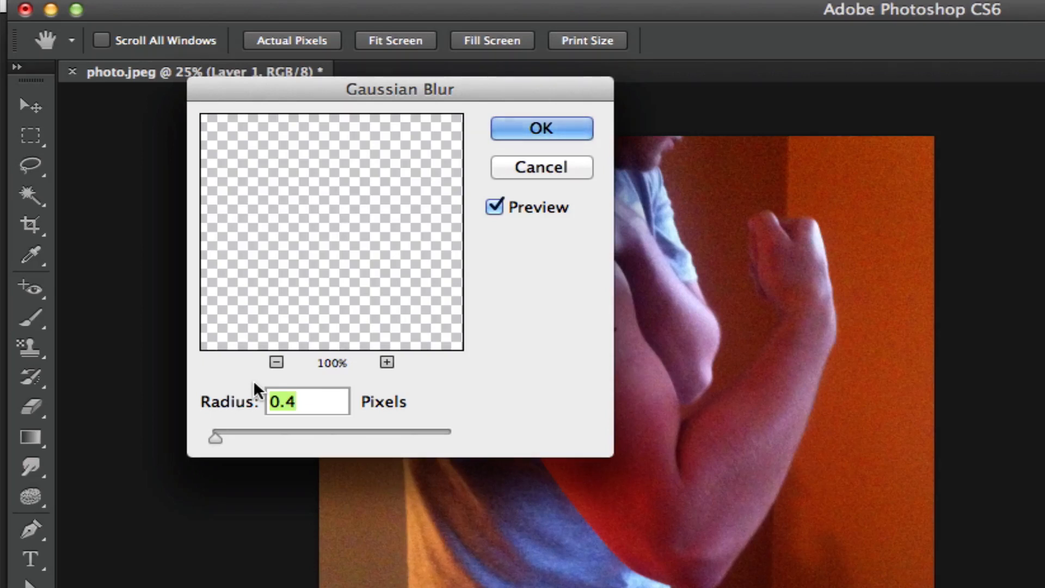
{"action": "mouse_move", "coordinate": [395, 286]}
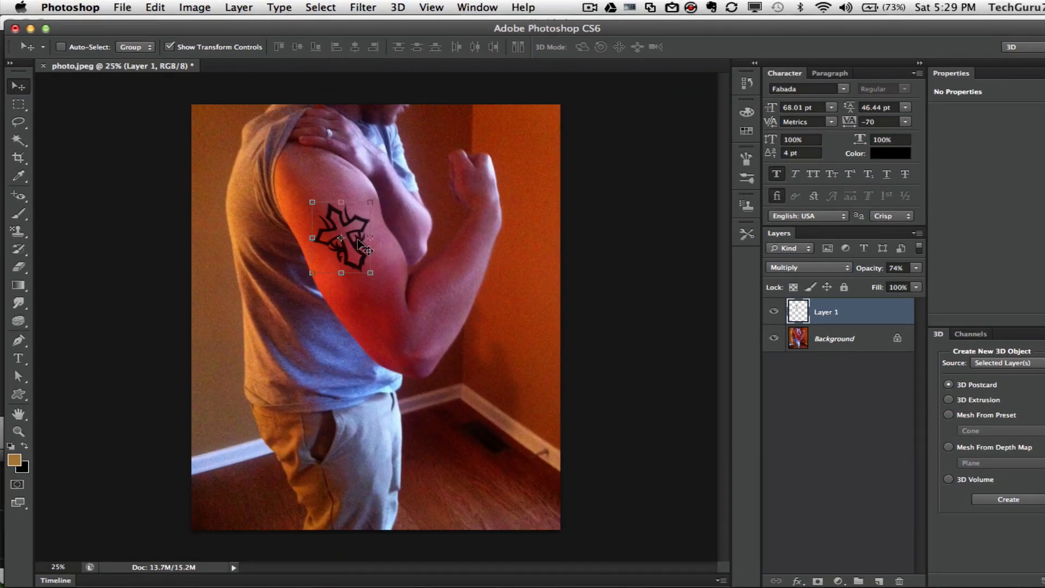
Step: Lower the cross layer's opacity to about 63%, then select the Background layer
{"action": "left_click", "coordinate": [917, 268]}
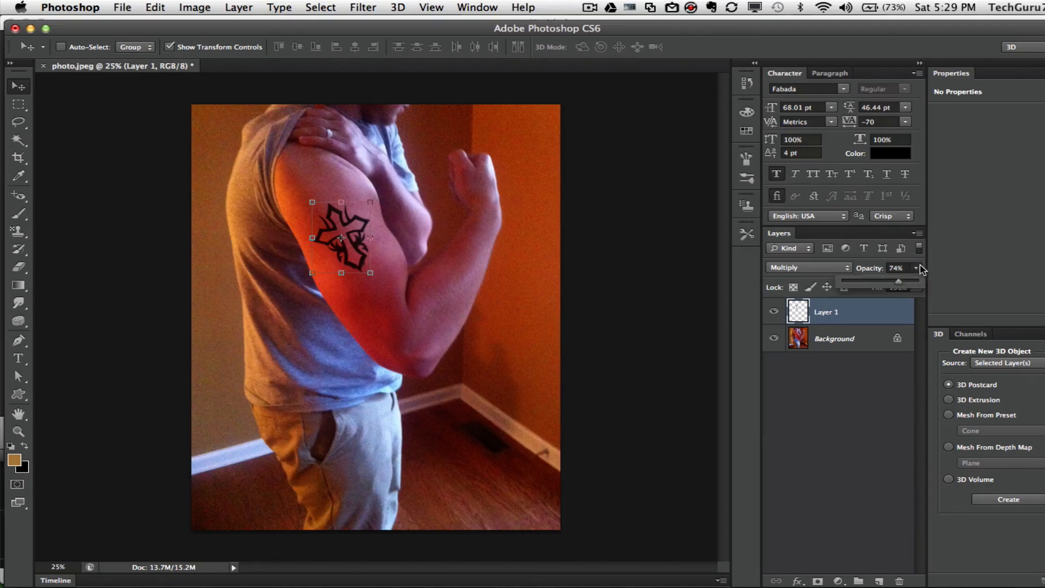
{"action": "left_click_drag", "start_coordinate": [899, 280], "coordinate": [887, 281]}
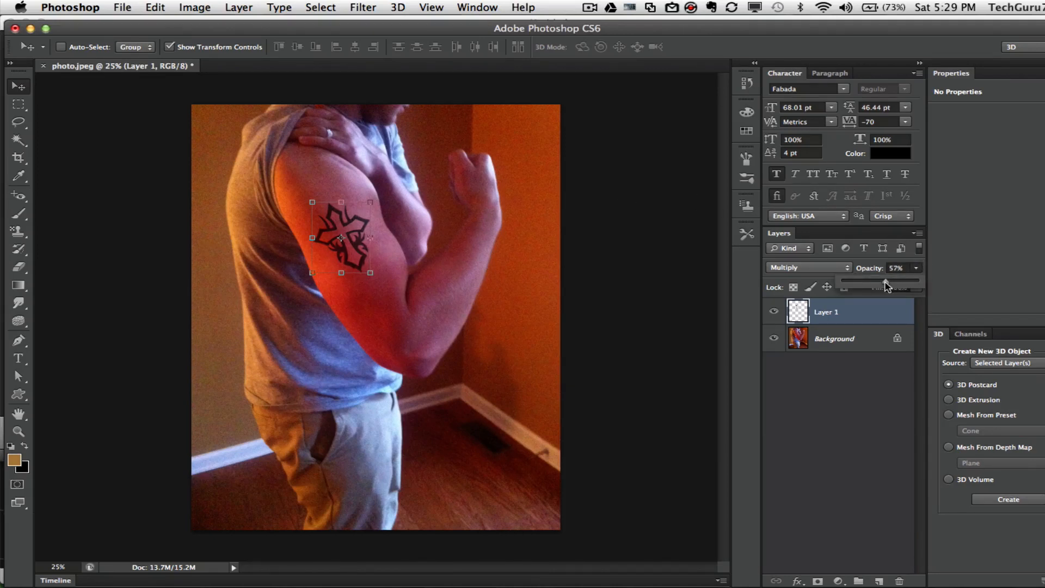
{"action": "left_click_drag", "start_coordinate": [884, 281], "coordinate": [893, 281]}
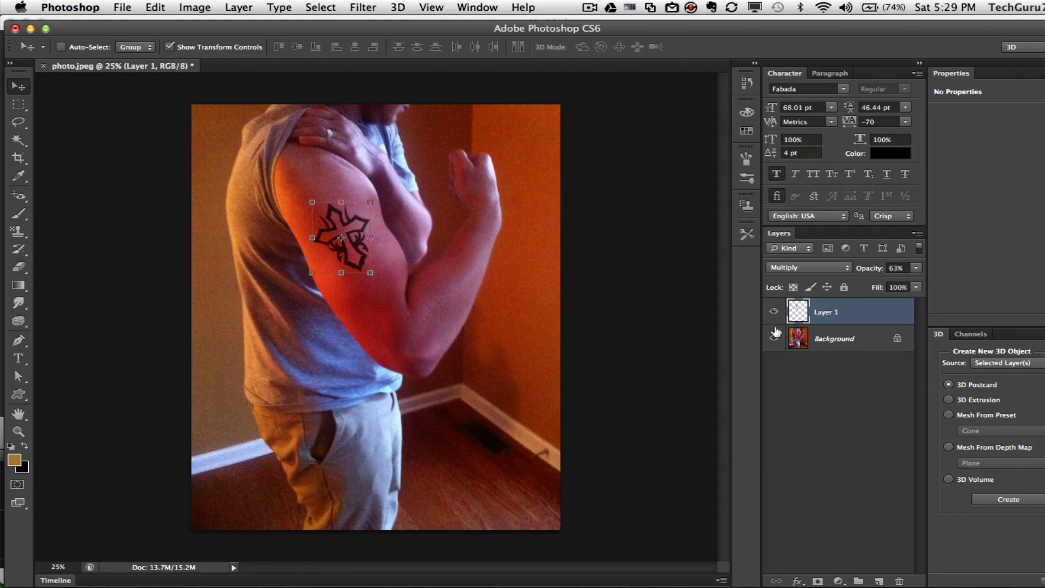
{"action": "left_click", "coordinate": [838, 339]}
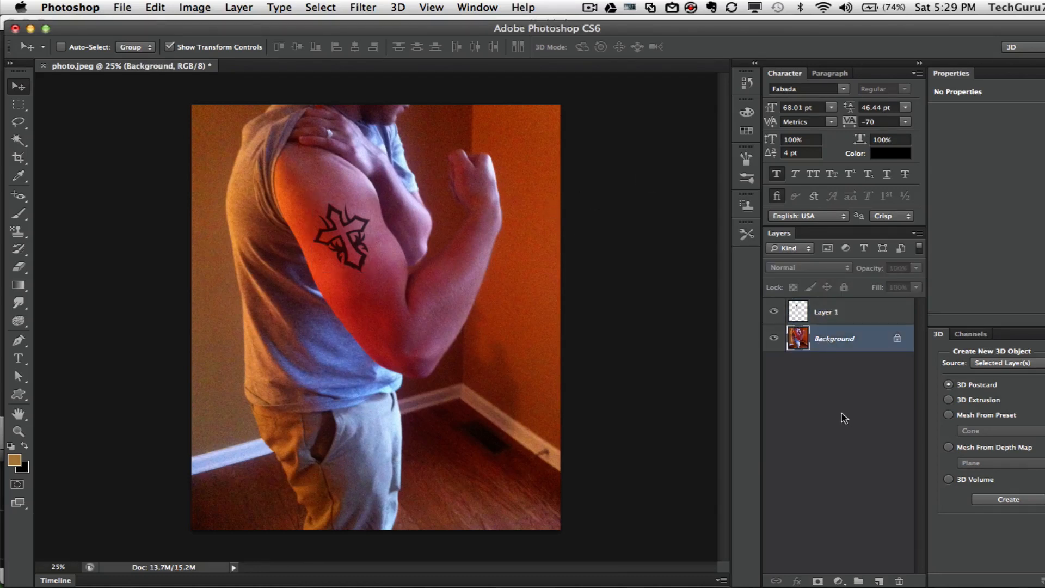
{"action": "mouse_move", "coordinate": [847, 406]}
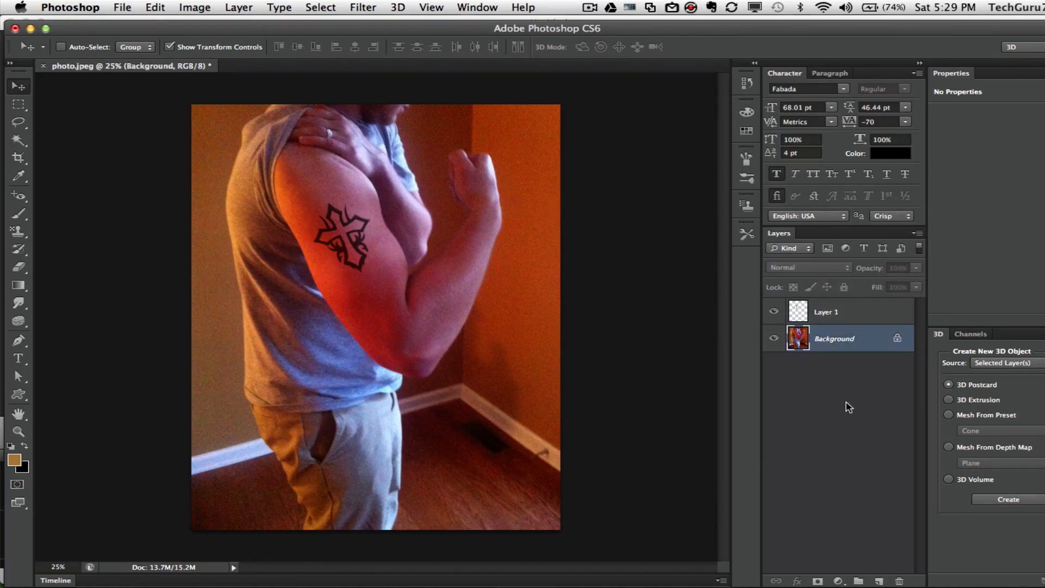